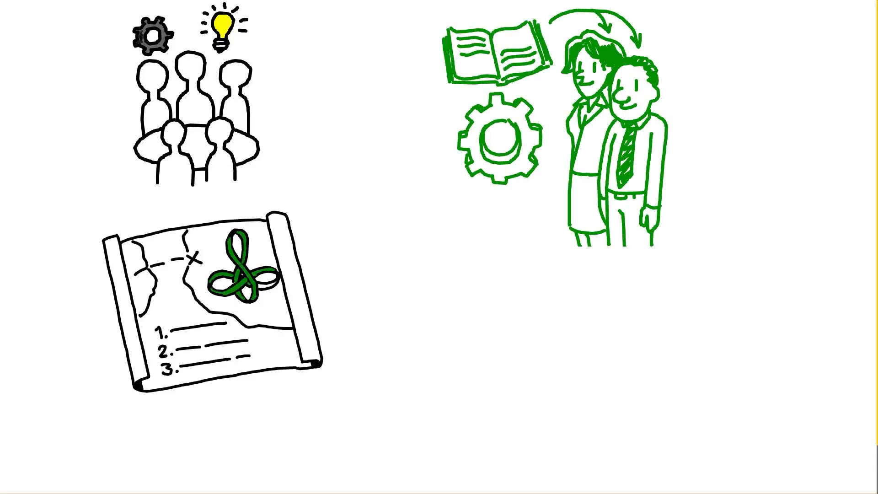
pyautogui.click(526, 306)
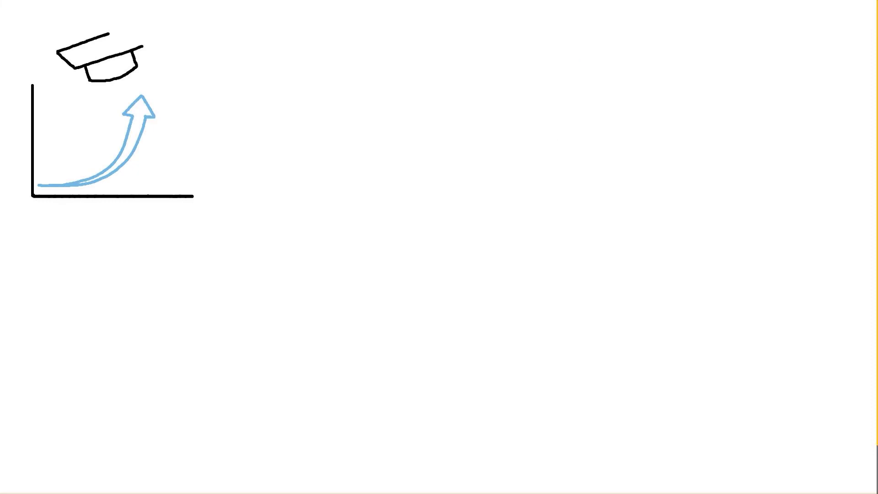
pyautogui.moveTo(100, 47); pyautogui.dragTo(70, 129)
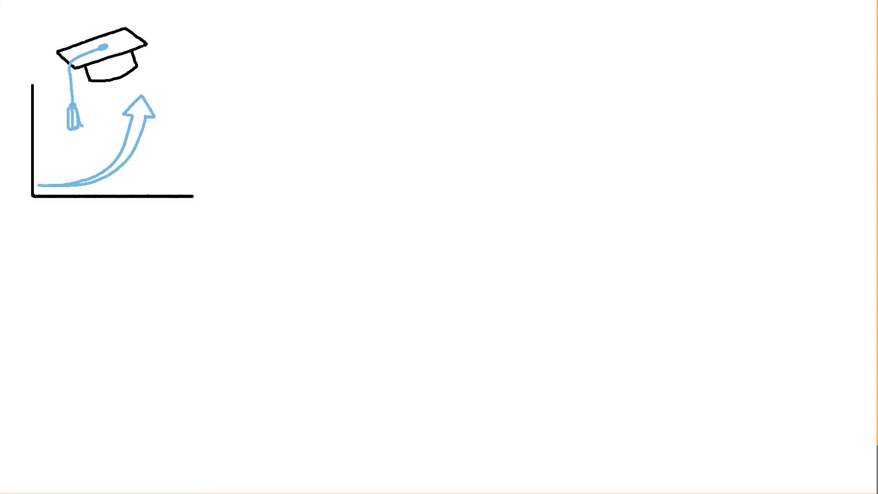